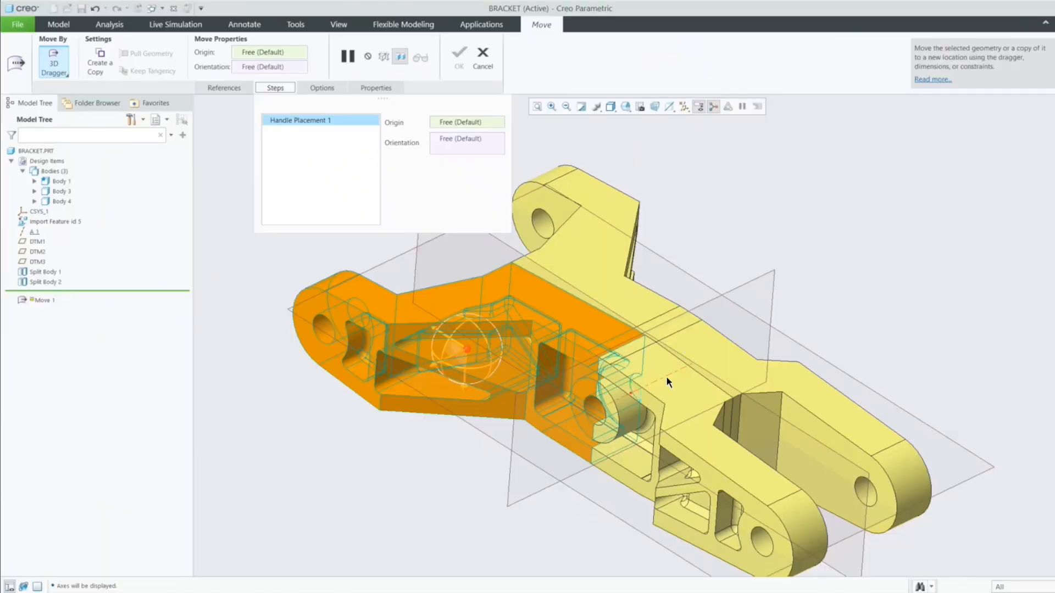
{"action": "mouse_move", "coordinate": [672, 376]}
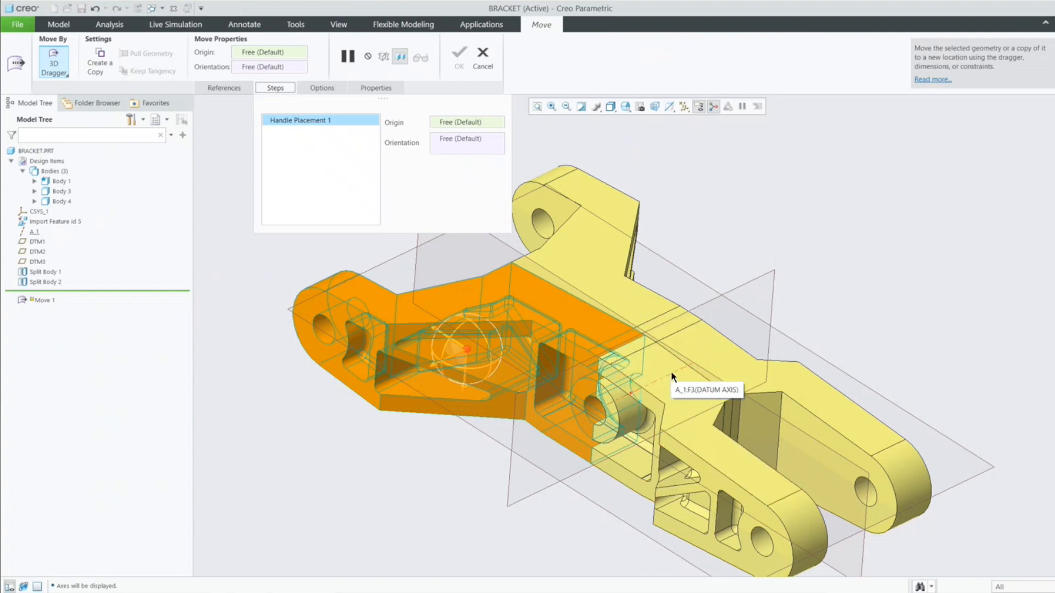
Anchor the dragger on axis A_1 and accept the roughly 21° Z rotation of the orange end
{"action": "left_click", "coordinate": [673, 377]}
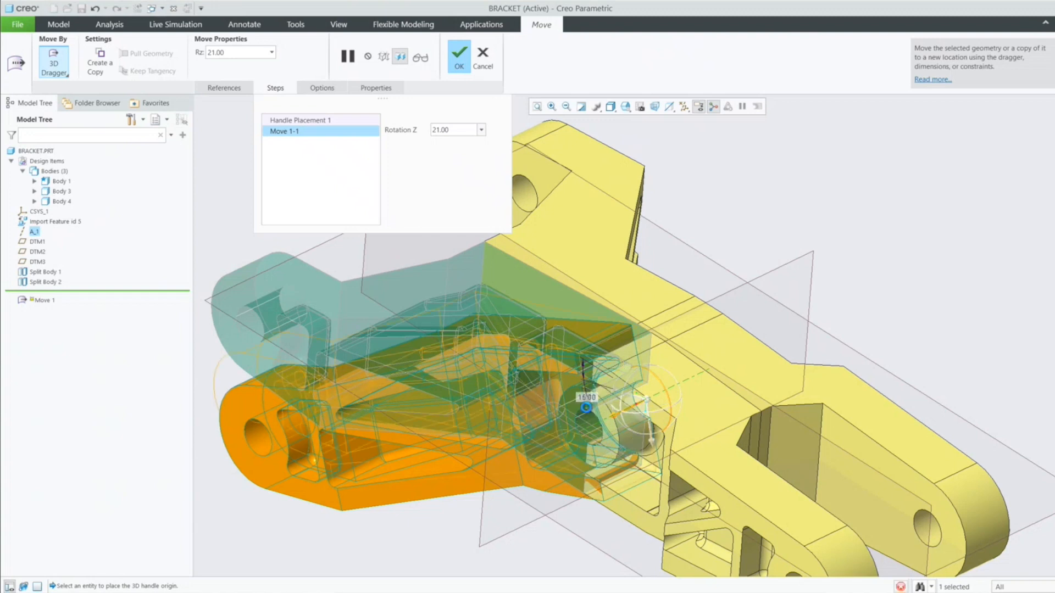
{"action": "left_click", "coordinate": [459, 56]}
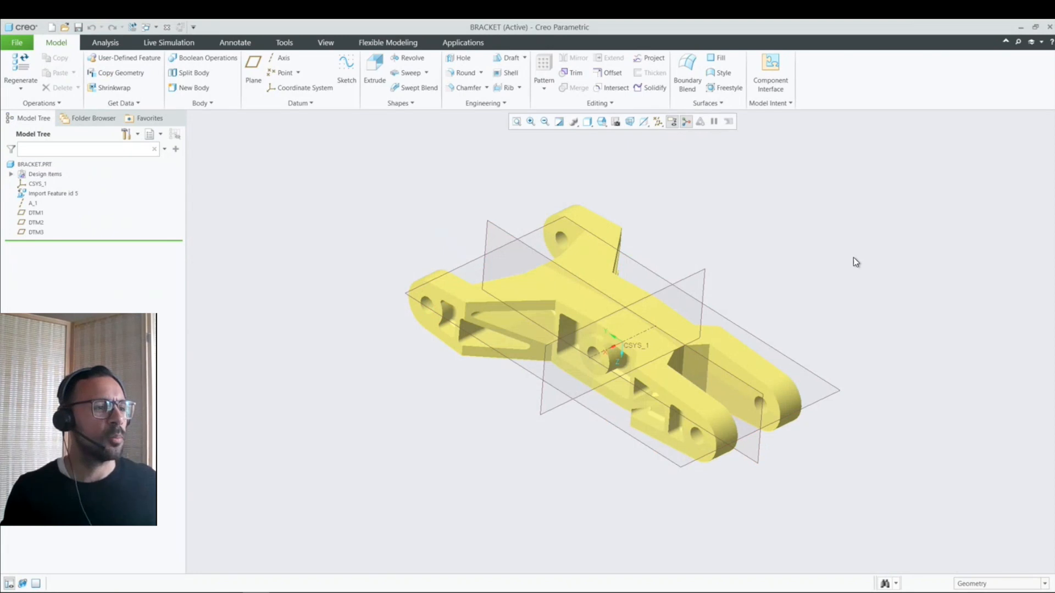
{"action": "mouse_move", "coordinate": [569, 471]}
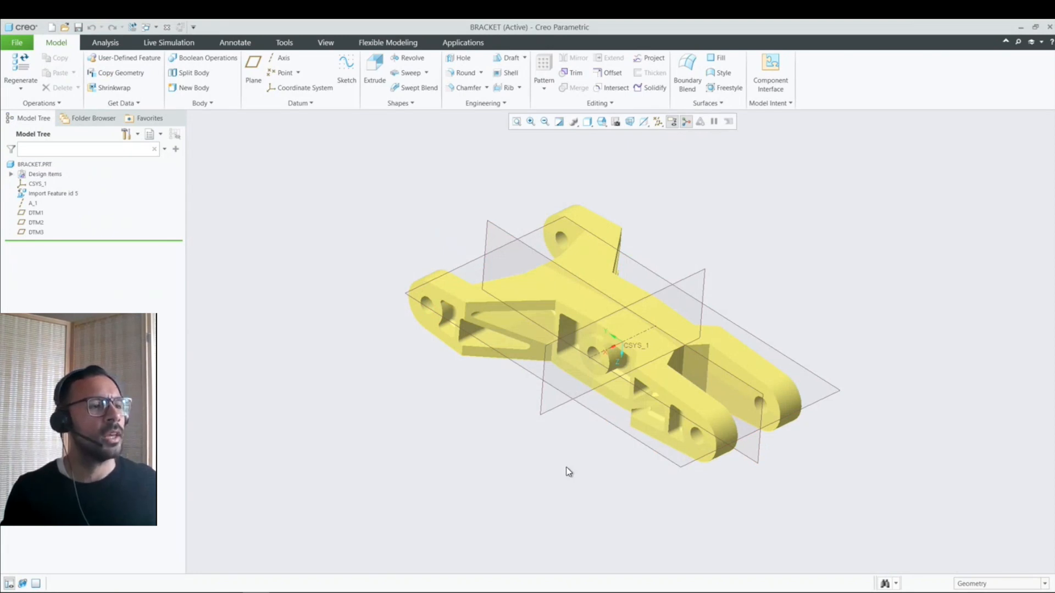
{"action": "mouse_move", "coordinate": [462, 198]}
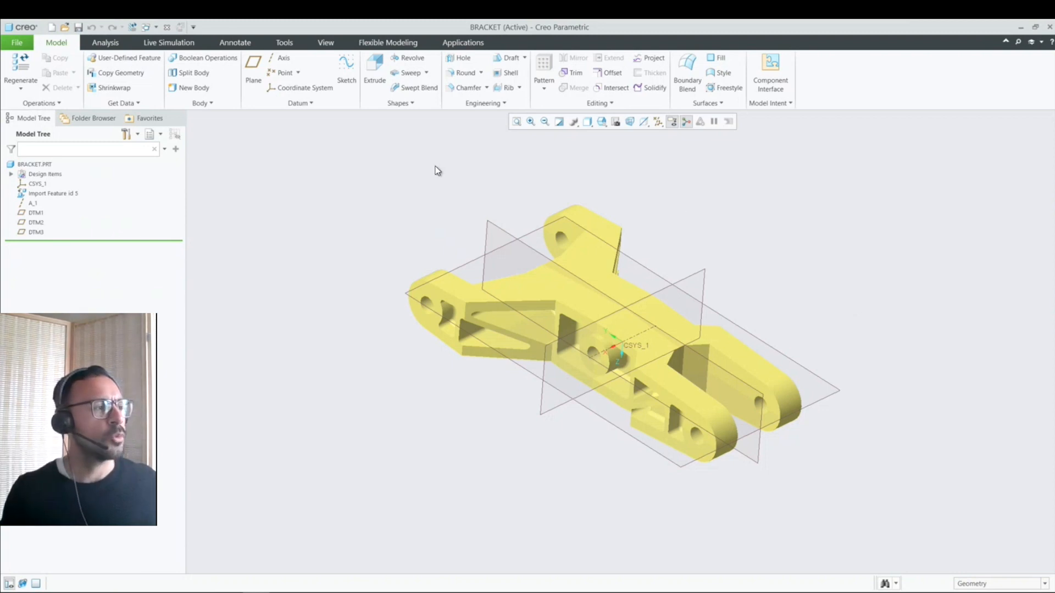
{"action": "mouse_move", "coordinate": [60, 214]}
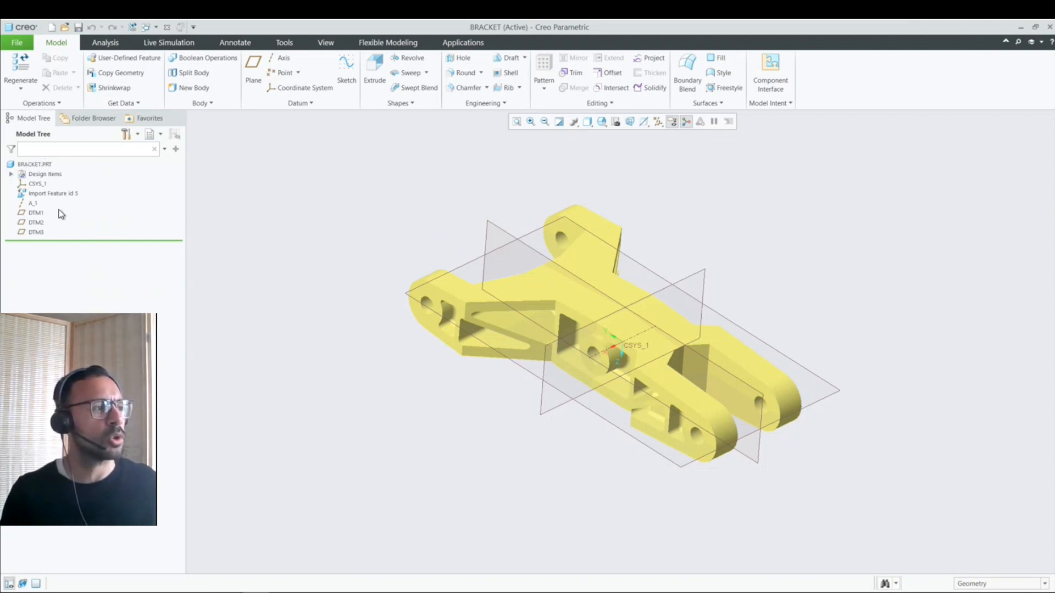
{"action": "left_click", "coordinate": [36, 222]}
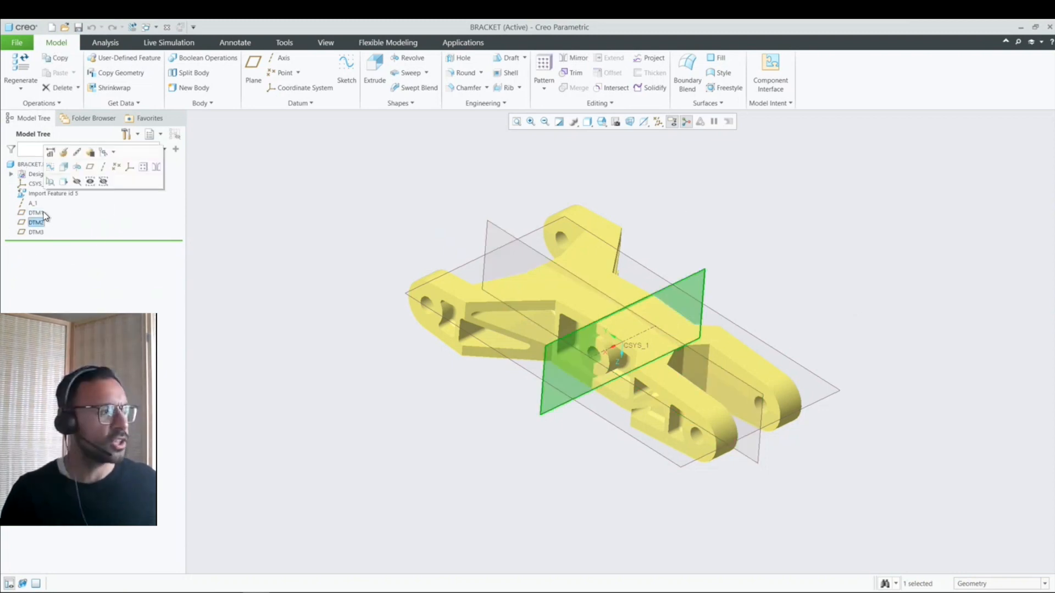
{"action": "left_click", "coordinate": [36, 212]}
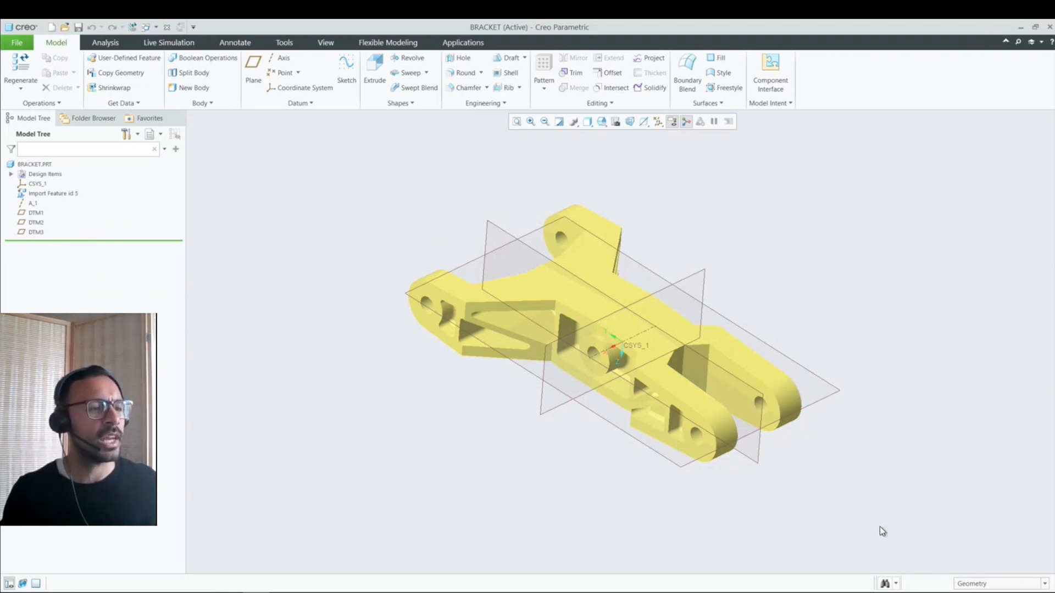
{"action": "mouse_move", "coordinate": [92, 254]}
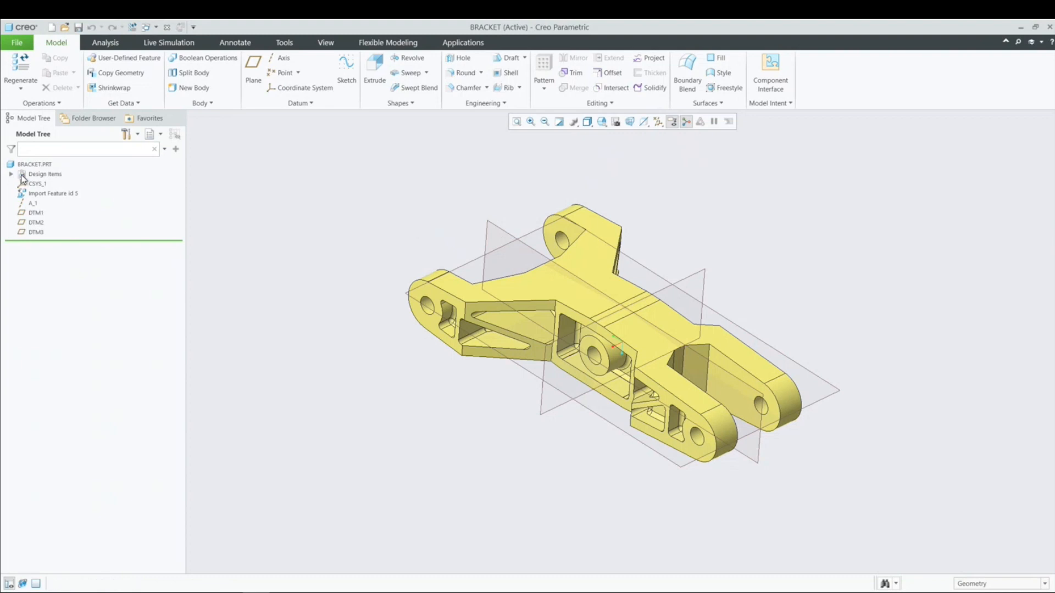
Split the bracket at datum plane DTM1 into Body 1 and Body 3 with Split Body
{"action": "left_click", "coordinate": [11, 174]}
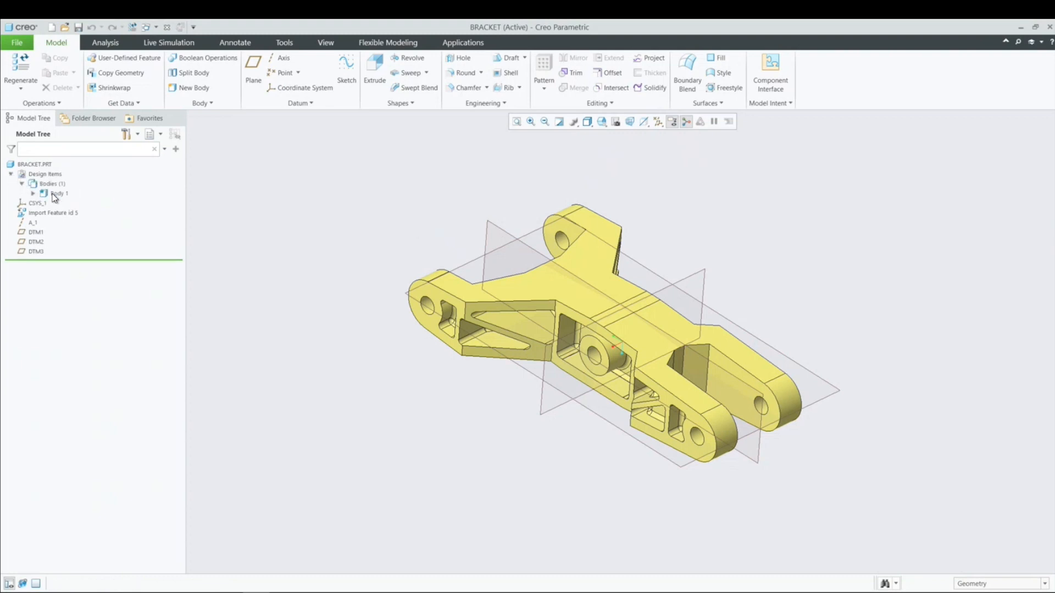
{"action": "left_click", "coordinate": [59, 194]}
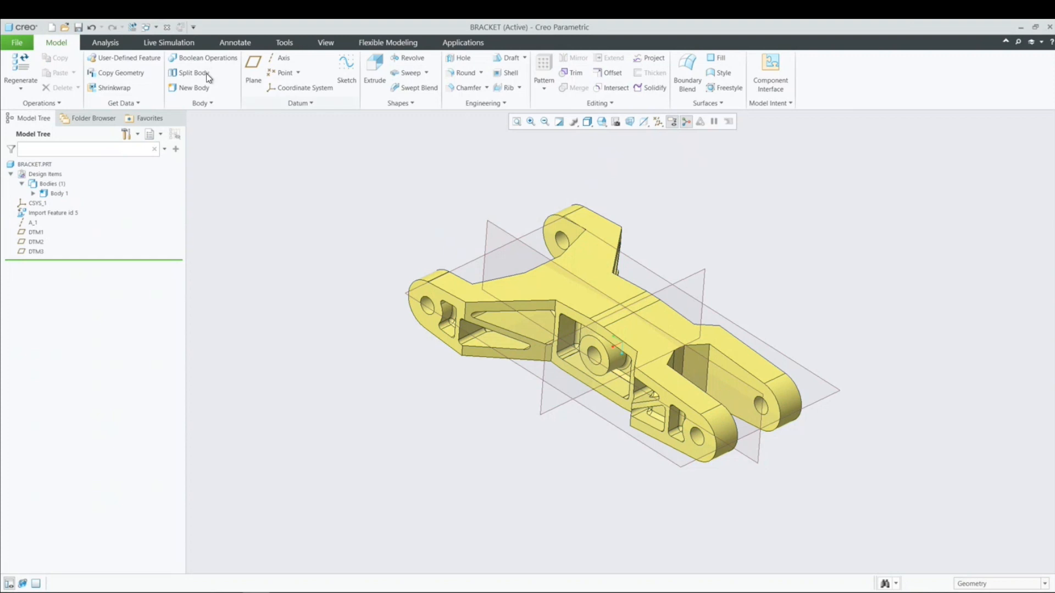
{"action": "left_click", "coordinate": [193, 73]}
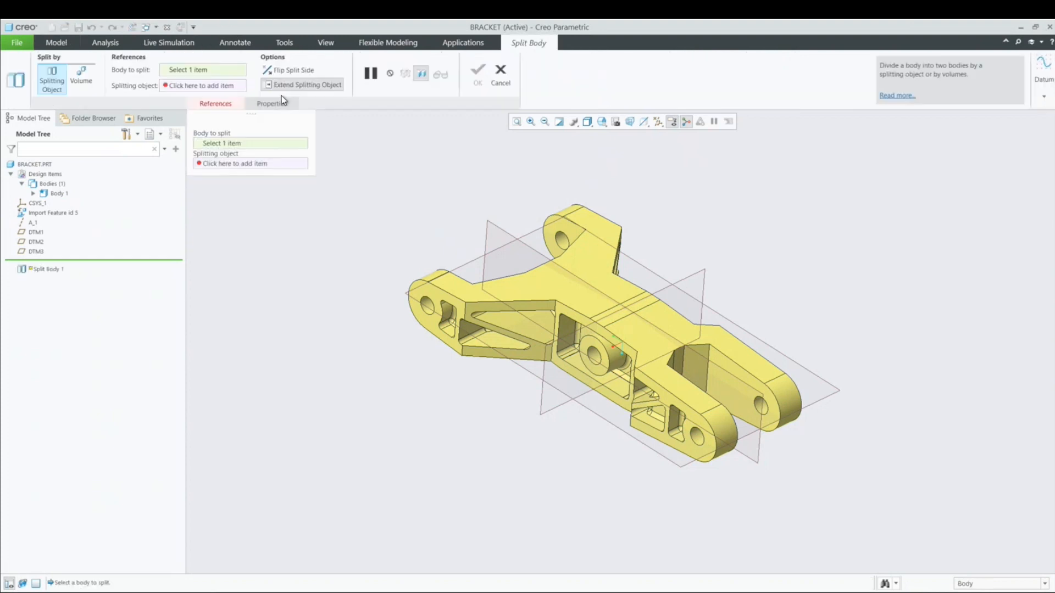
{"action": "mouse_move", "coordinate": [501, 236]}
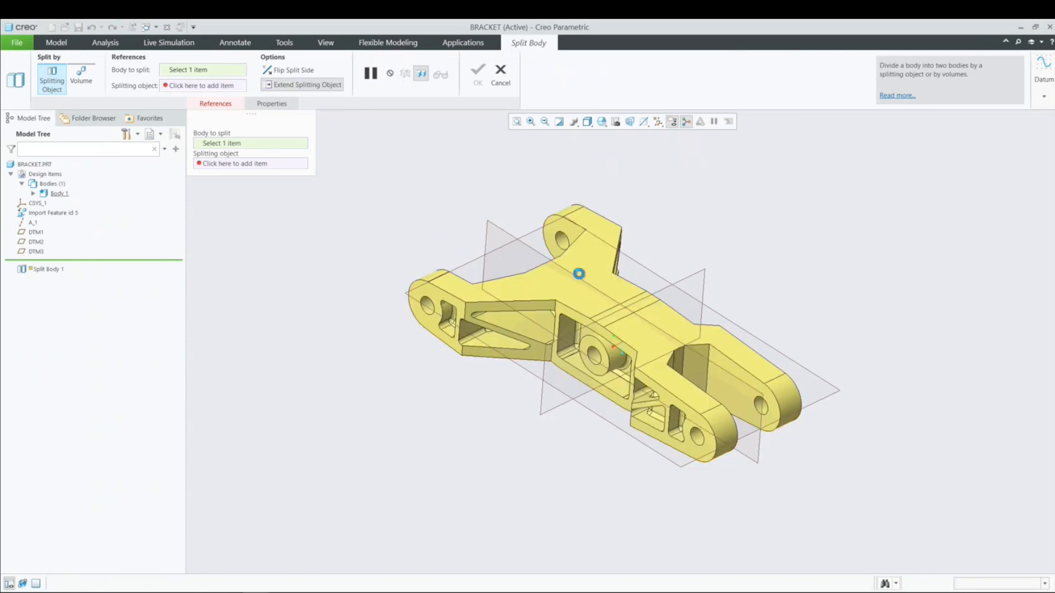
{"action": "left_click", "coordinate": [579, 273]}
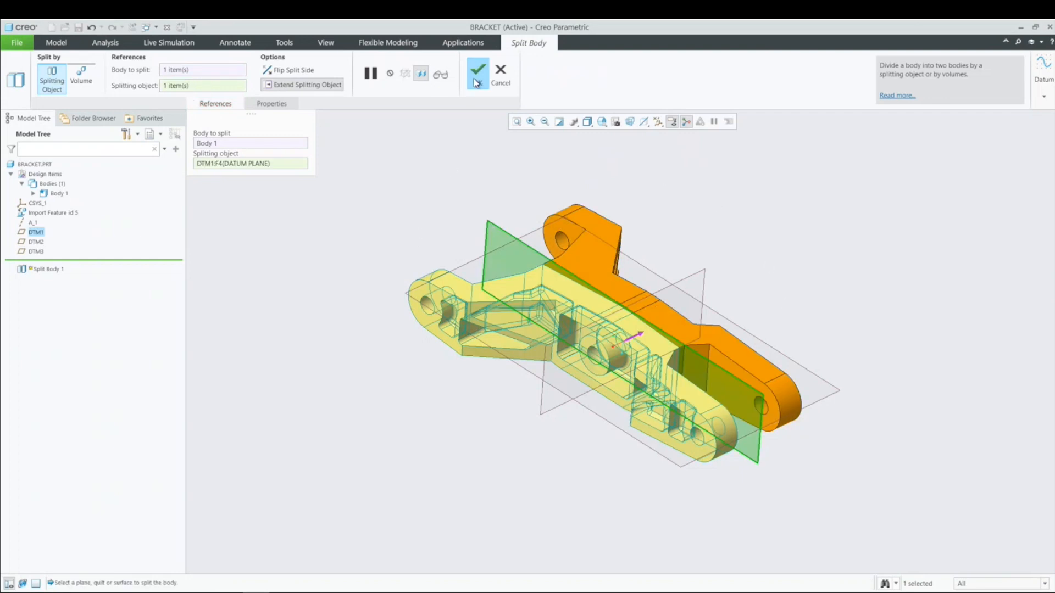
{"action": "left_click", "coordinate": [477, 71]}
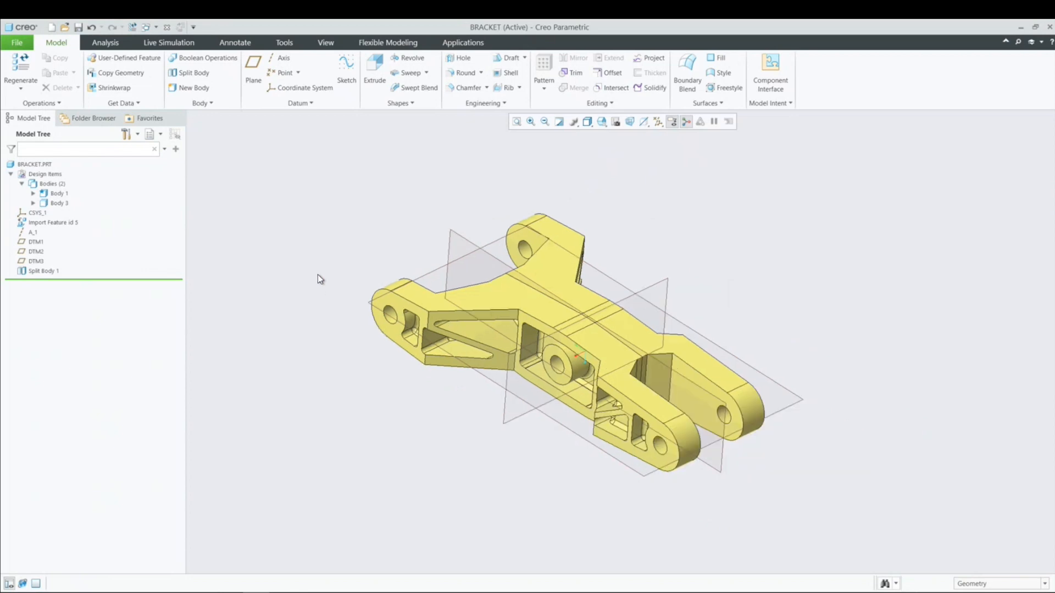
{"action": "mouse_move", "coordinate": [192, 72]}
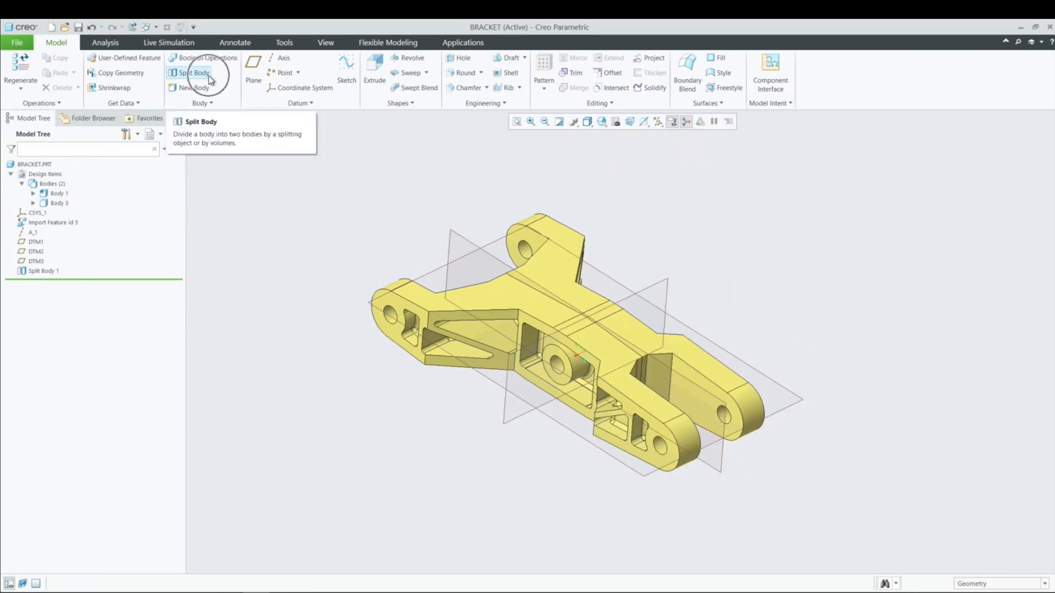
Split Body 1 at datum plane DTM2, creating Body 4
{"action": "left_click", "coordinate": [192, 72]}
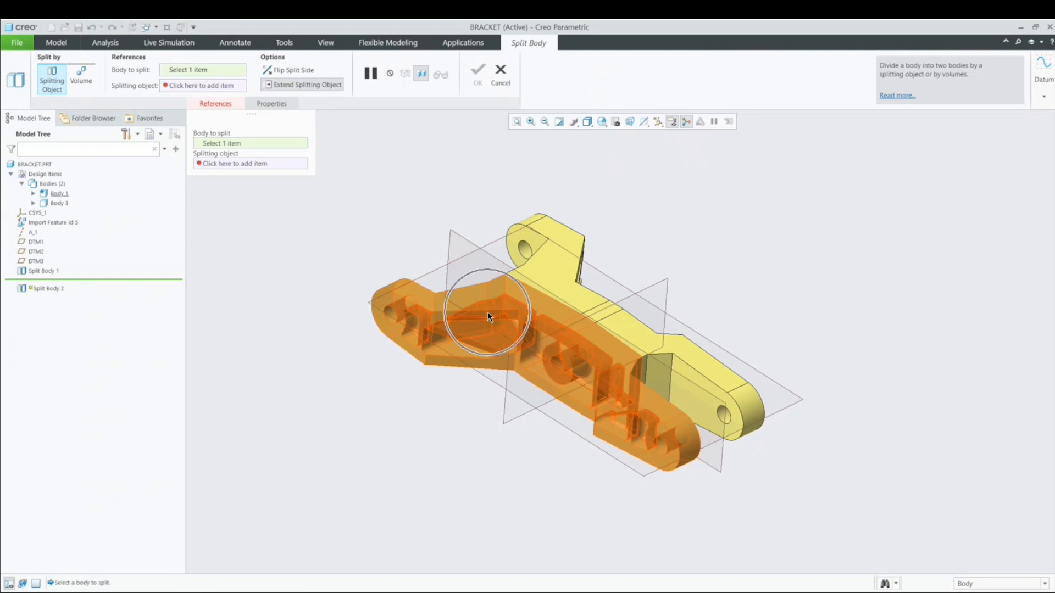
{"action": "left_click", "coordinate": [484, 316]}
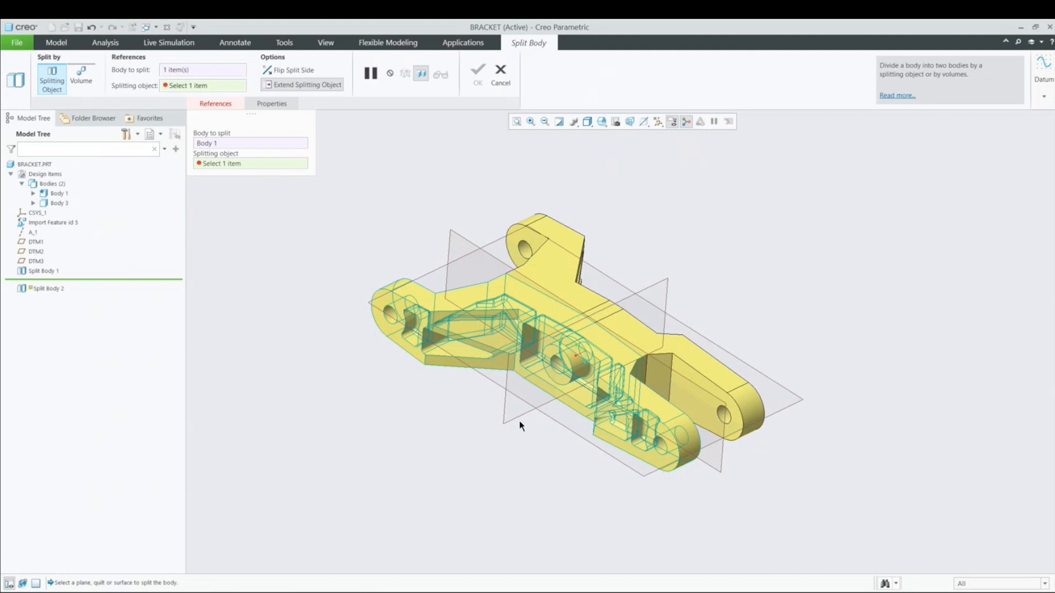
{"action": "left_click", "coordinate": [518, 416]}
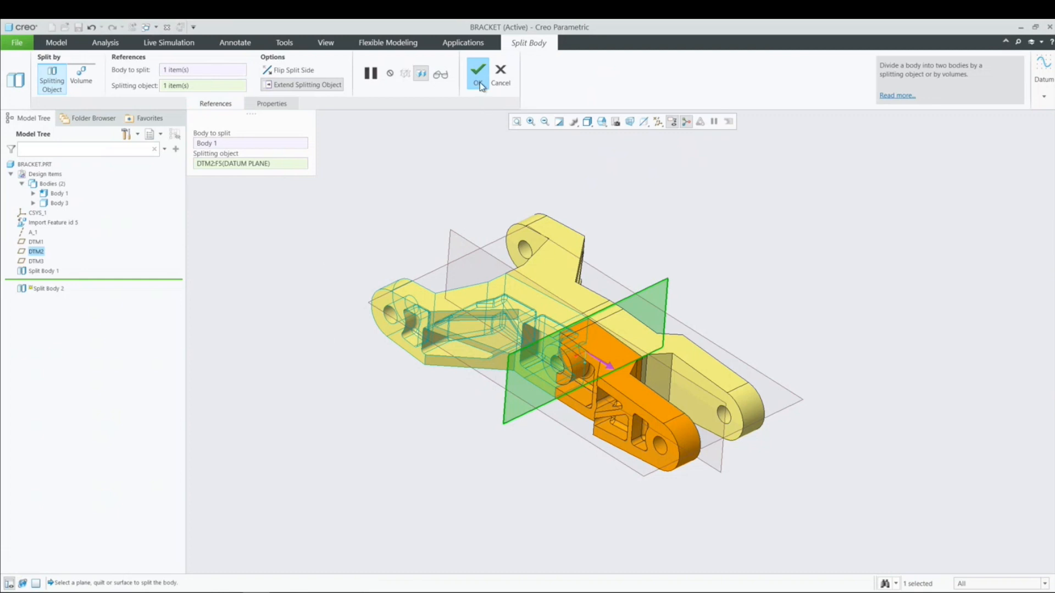
{"action": "left_click", "coordinate": [477, 72]}
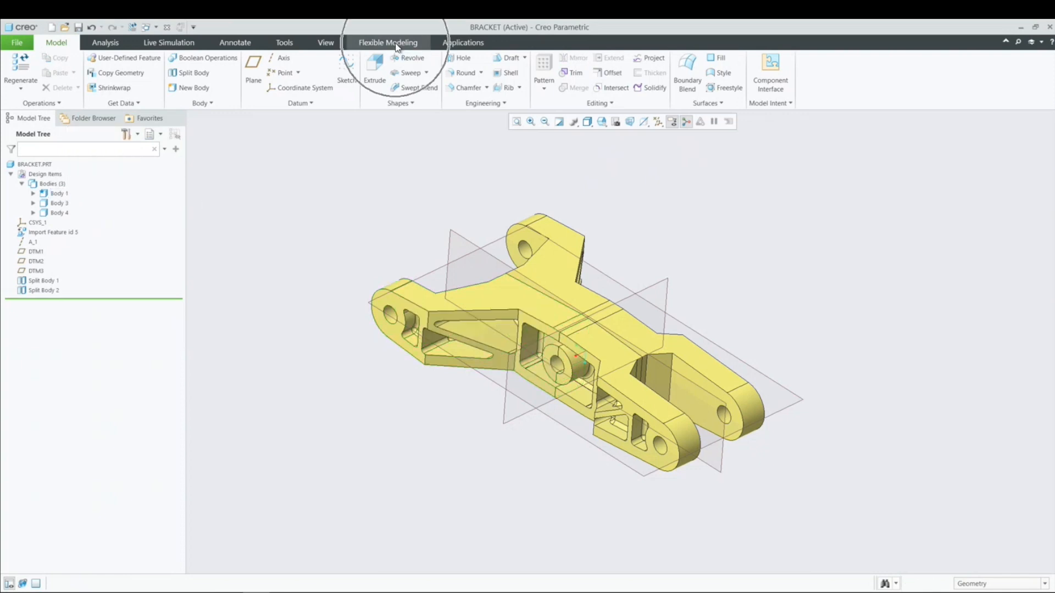
Start a Flexible Modeling Move Using Dragger with Body 1 as the object to move
{"action": "left_click", "coordinate": [387, 43]}
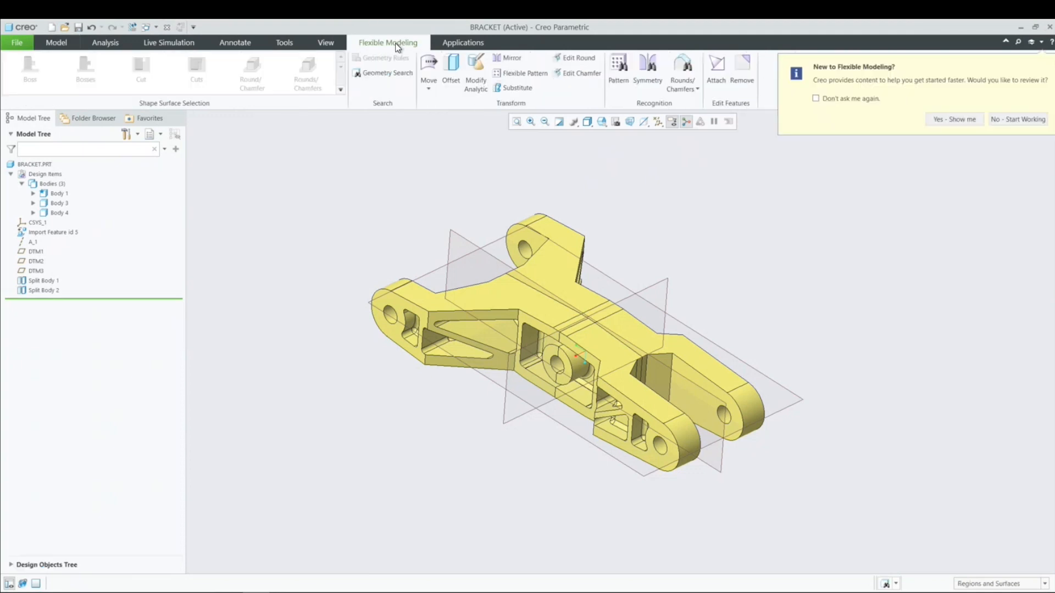
{"action": "left_click", "coordinate": [1017, 119]}
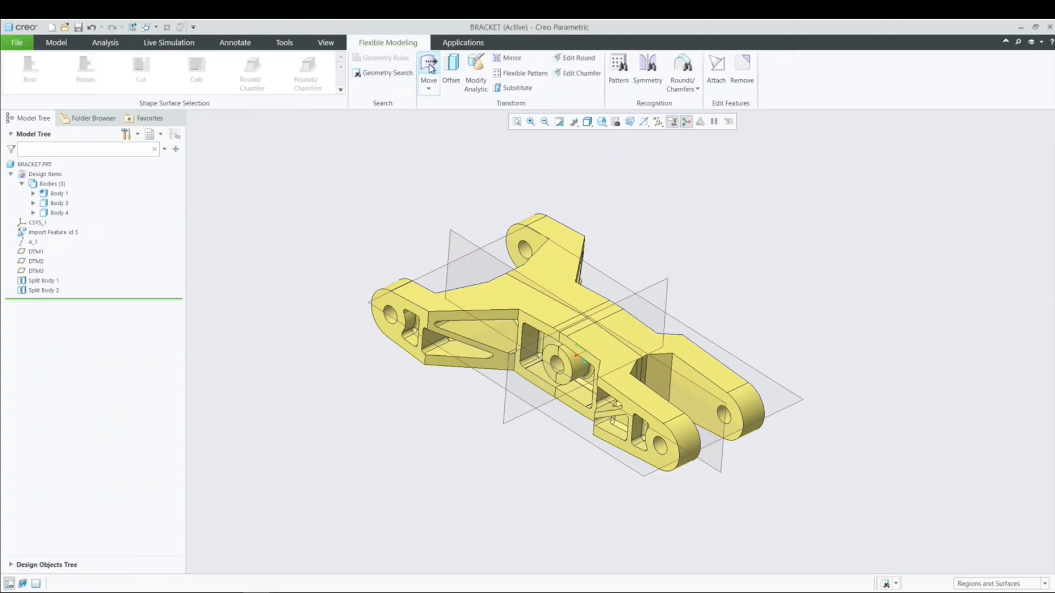
{"action": "left_click", "coordinate": [429, 67]}
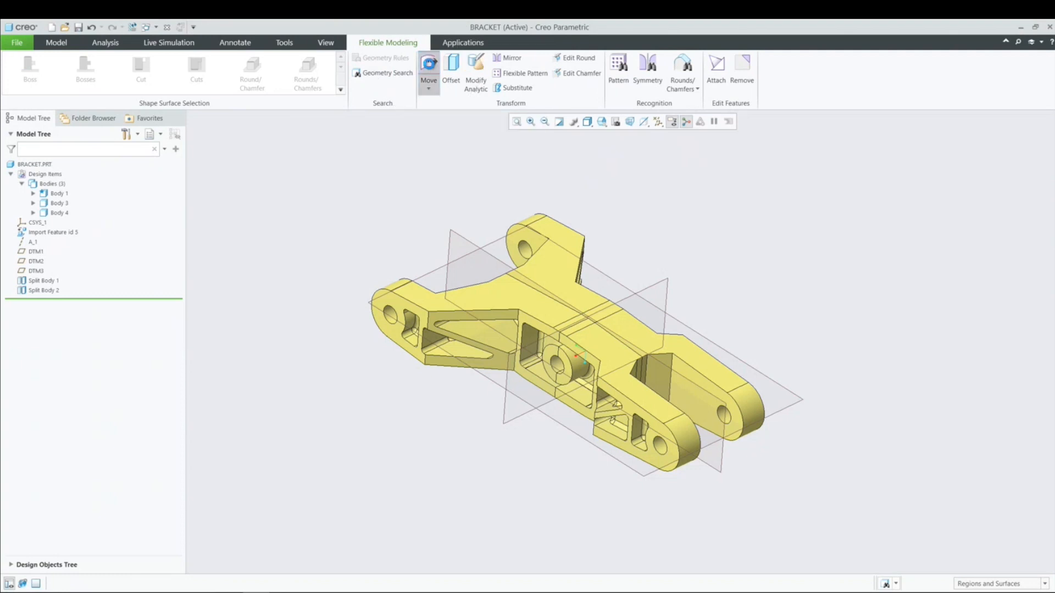
{"action": "left_click", "coordinate": [428, 69]}
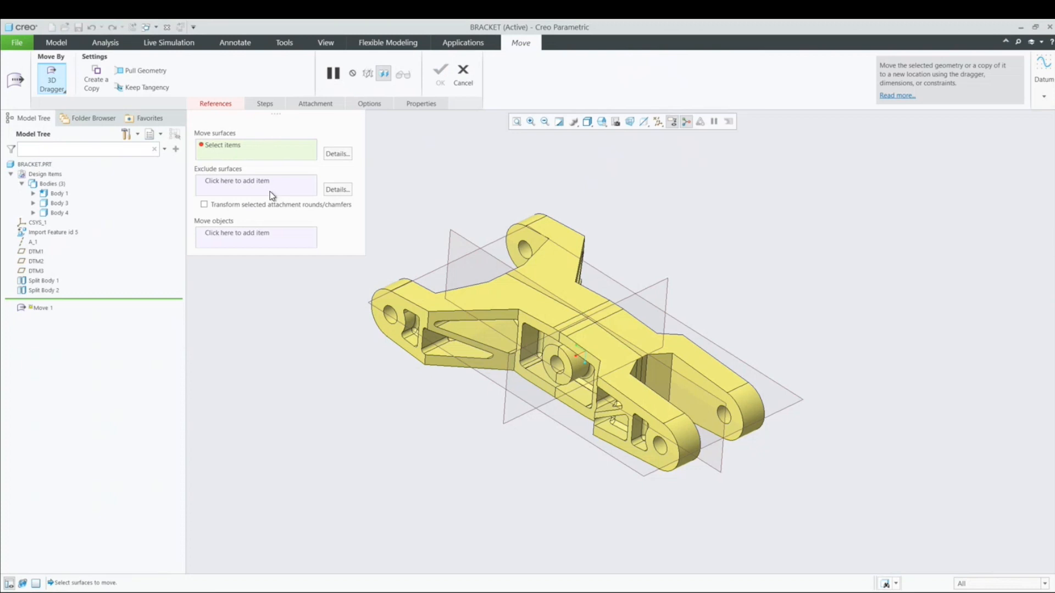
{"action": "left_click", "coordinate": [256, 237]}
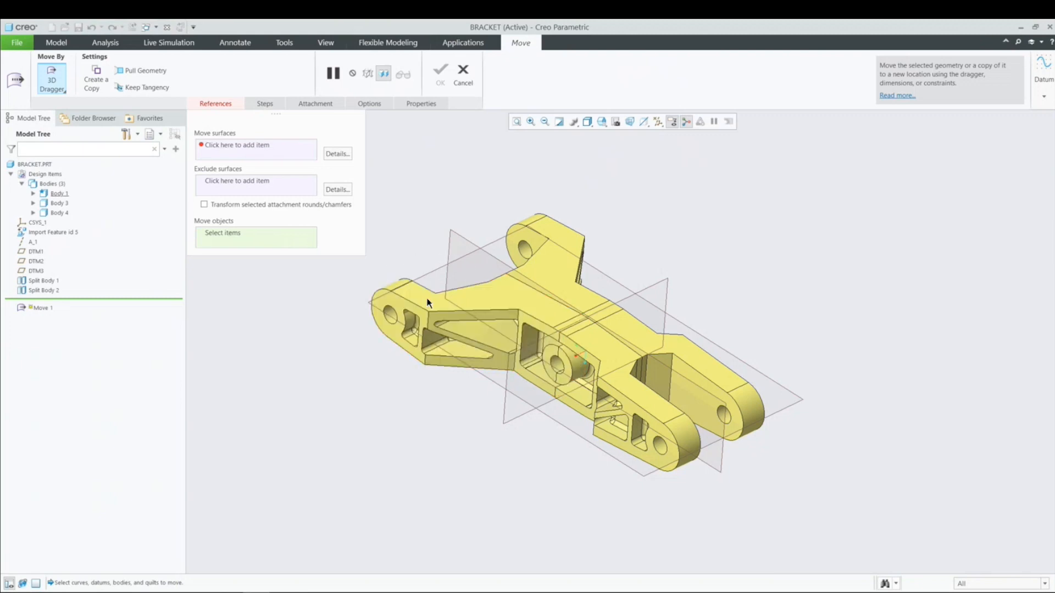
{"action": "left_click", "coordinate": [458, 309]}
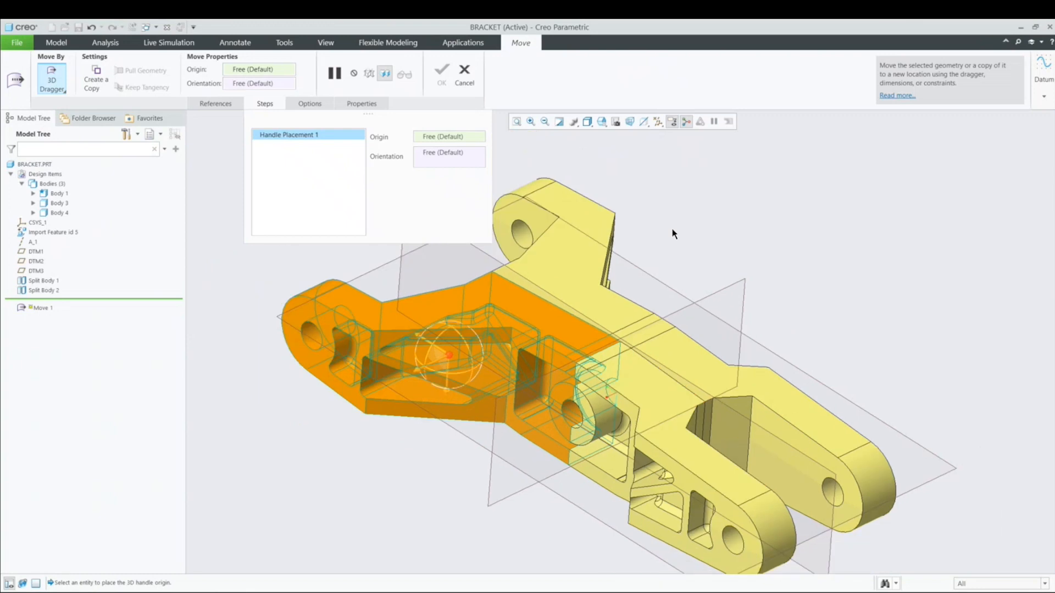
Show datum axes, anchor the dragger on axis A_1, and confirm the 15° rotation
{"action": "left_click", "coordinate": [657, 122]}
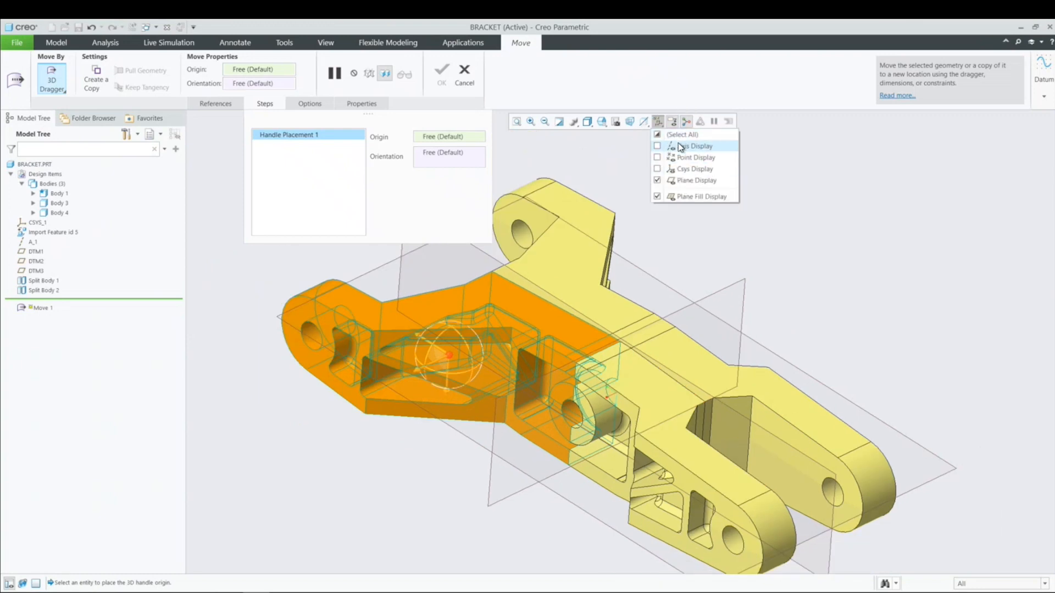
{"action": "left_click", "coordinate": [692, 146]}
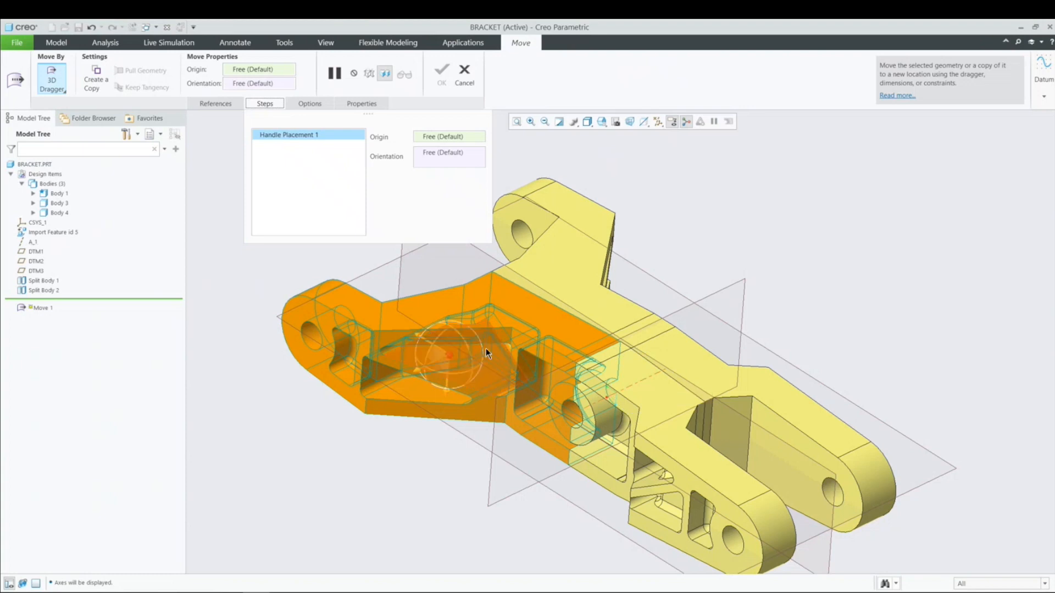
{"action": "mouse_move", "coordinate": [646, 382]}
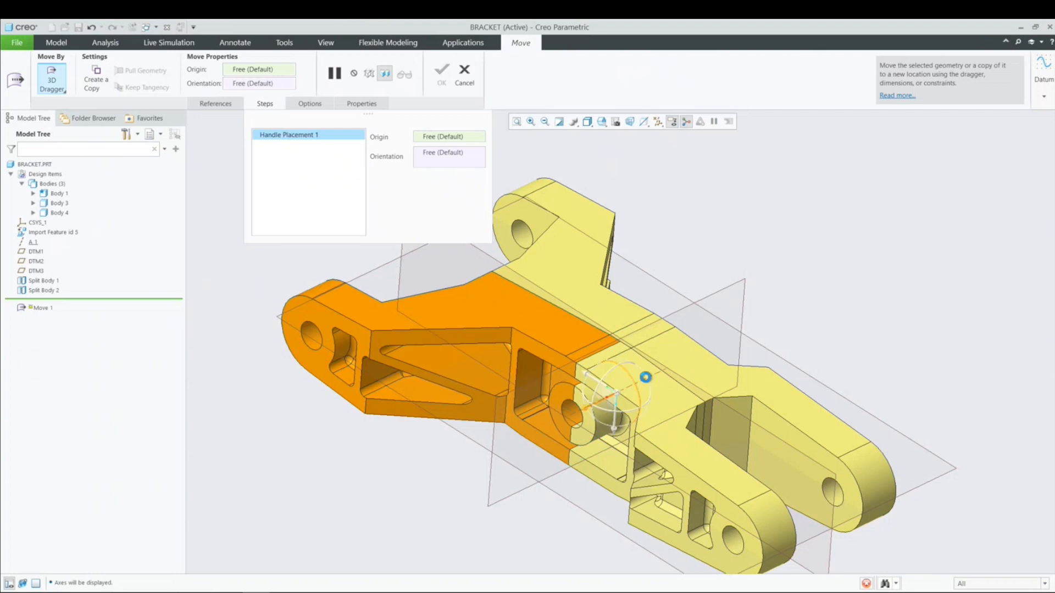
{"action": "left_click", "coordinate": [33, 242]}
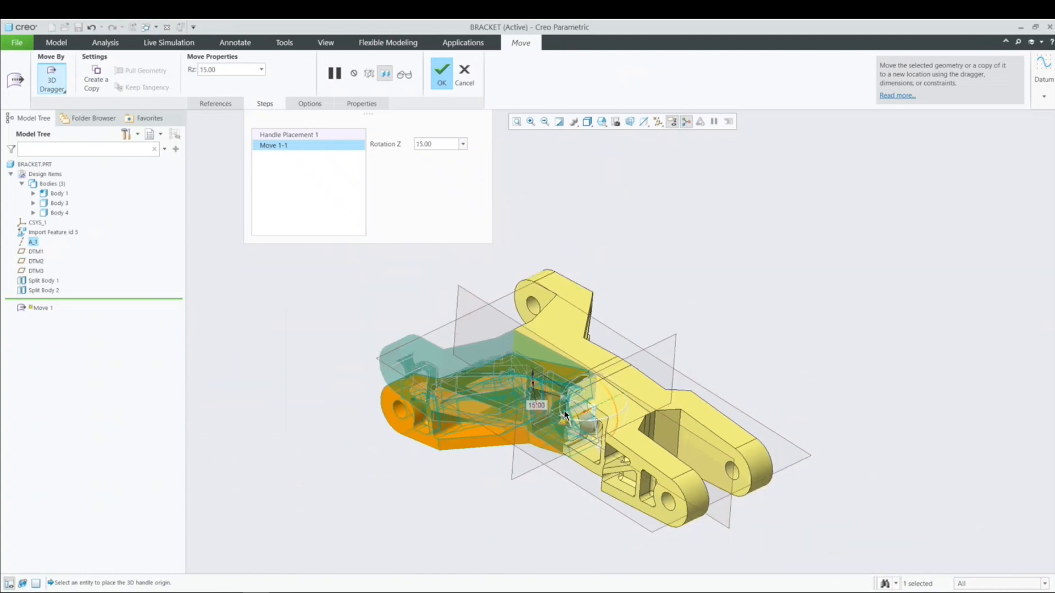
{"action": "left_click", "coordinate": [441, 75]}
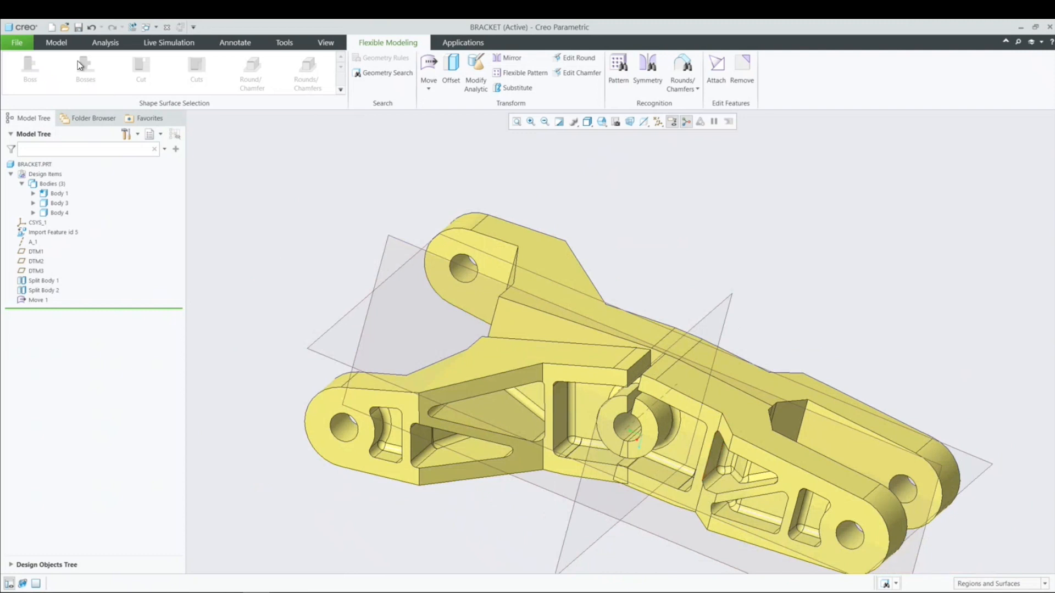
Merge Body 4 into Body 1 using Boolean Operations, creating Body Merge 1
{"action": "left_click", "coordinate": [56, 42]}
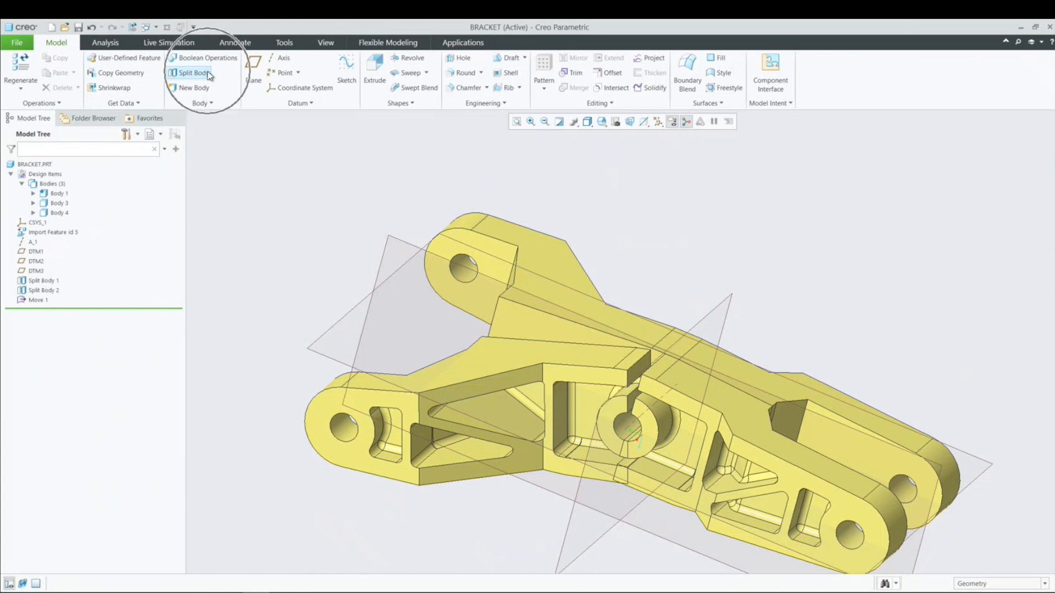
{"action": "mouse_move", "coordinate": [382, 170]}
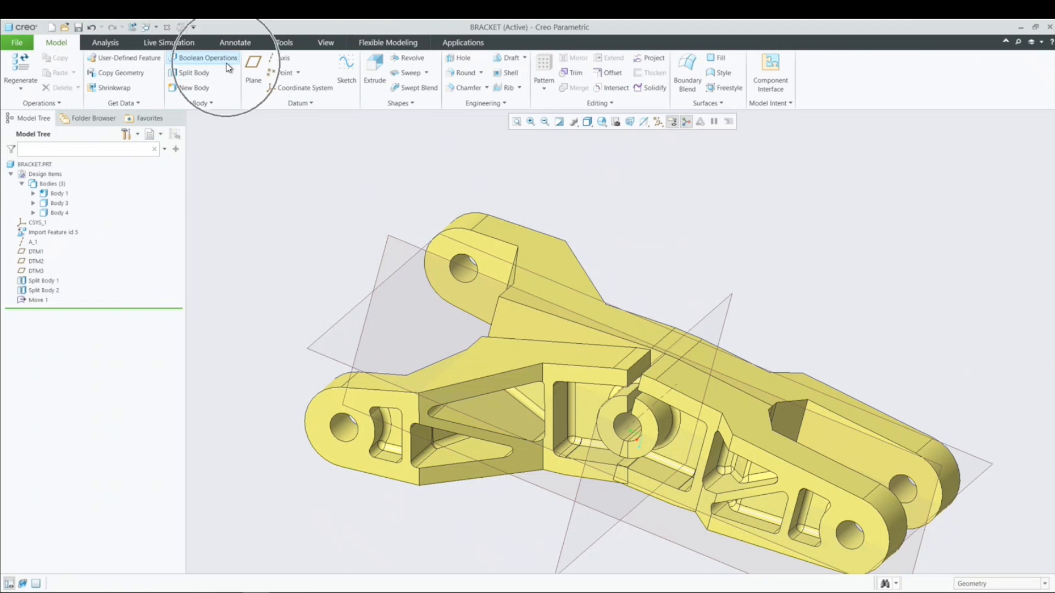
{"action": "mouse_move", "coordinate": [207, 57]}
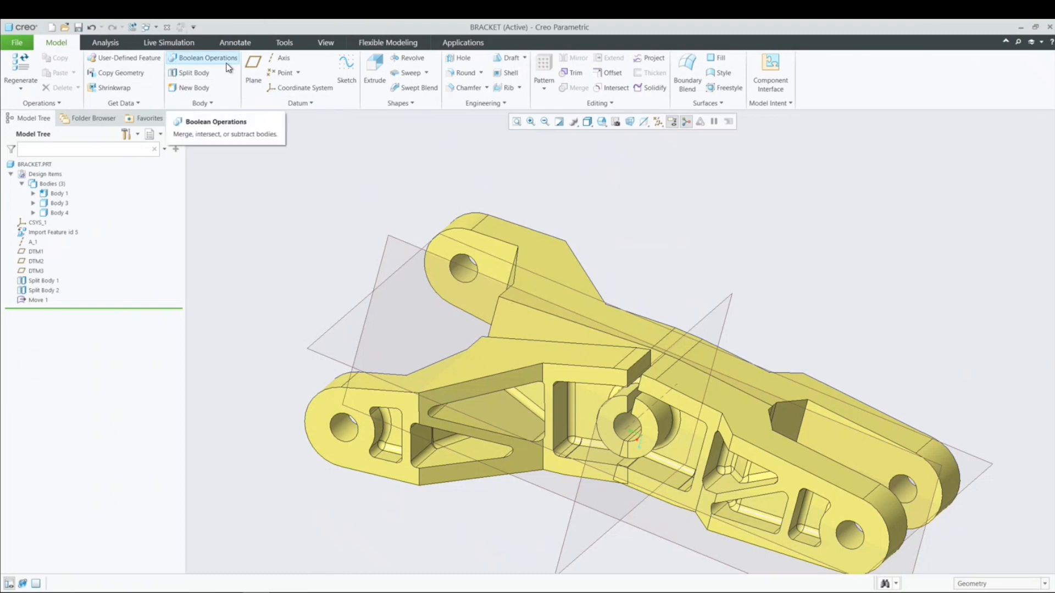
{"action": "left_click", "coordinate": [206, 57]}
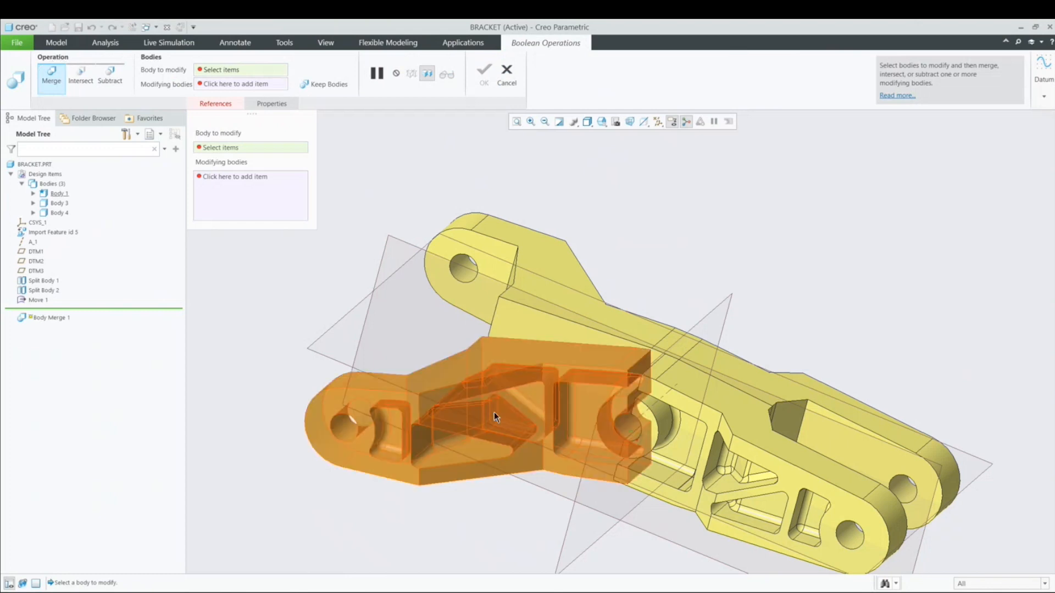
{"action": "left_click", "coordinate": [494, 417]}
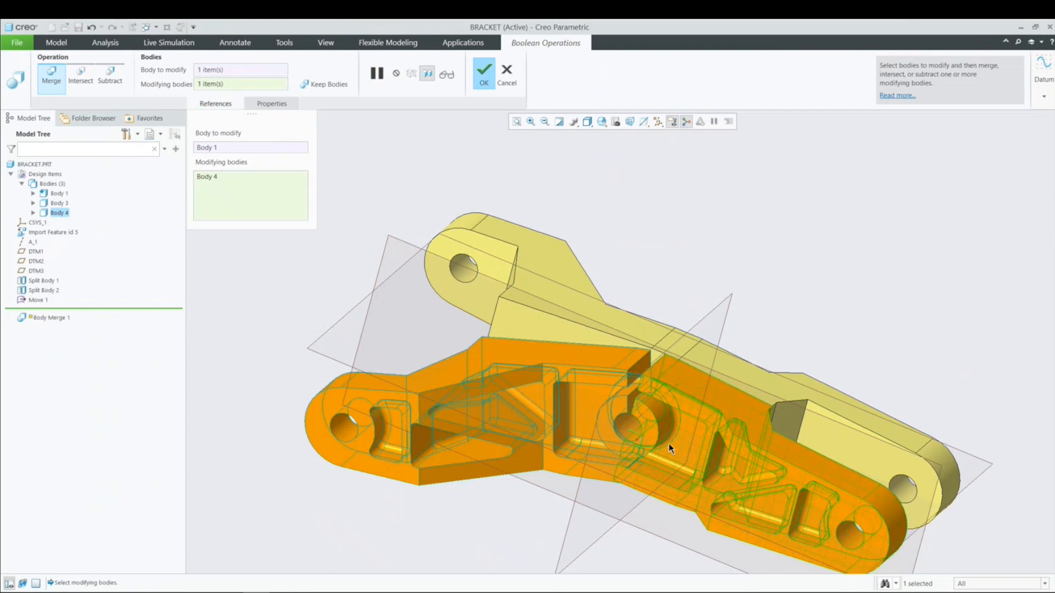
{"action": "mouse_move", "coordinate": [428, 417]}
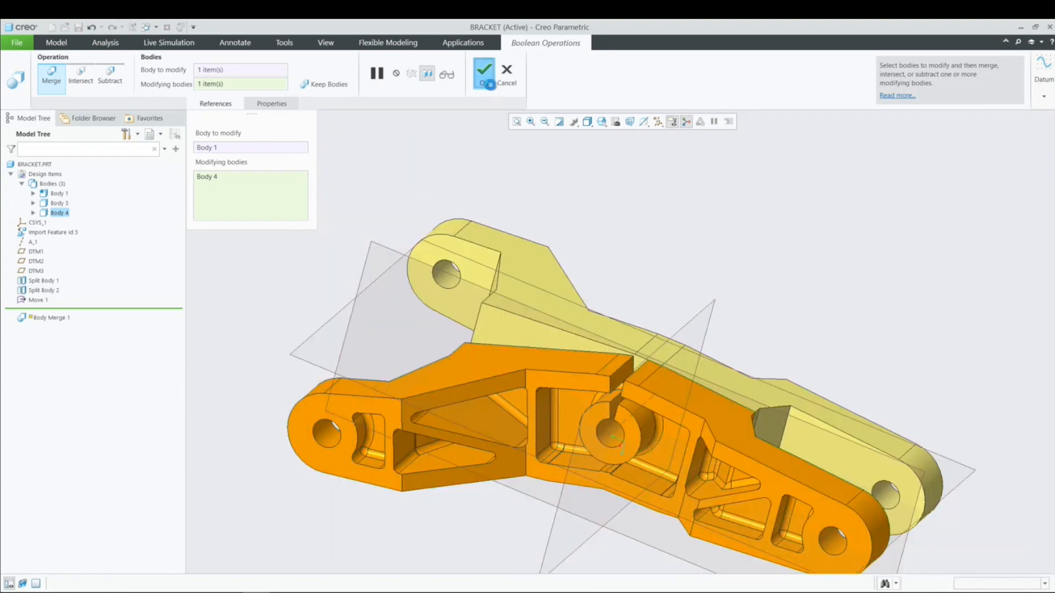
{"action": "left_click", "coordinate": [483, 71]}
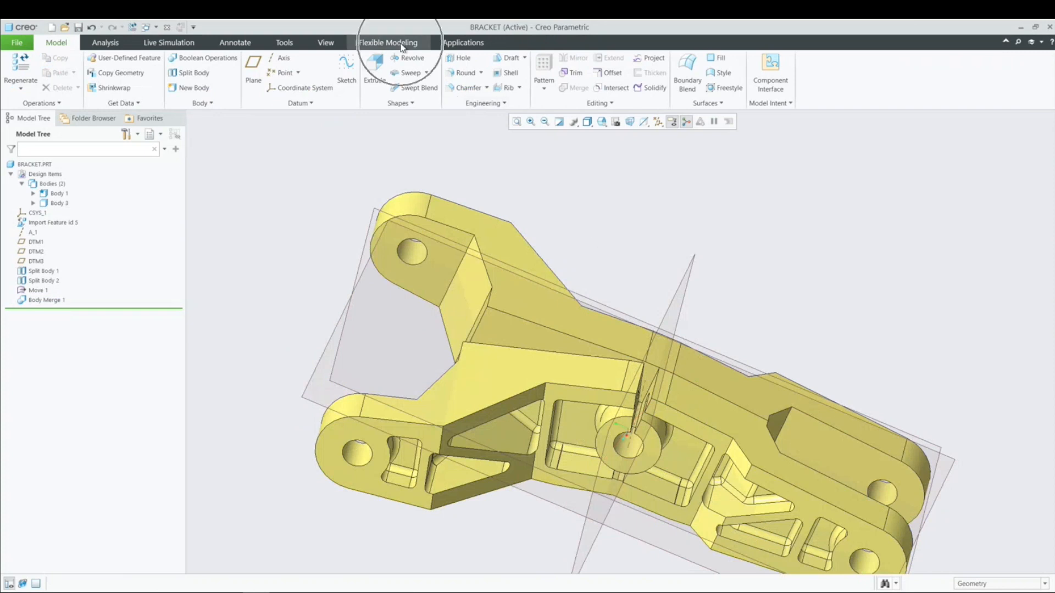
Preview removal of the ten cracked surfaces around the central hole with Remove Surface
{"action": "left_click", "coordinate": [387, 42]}
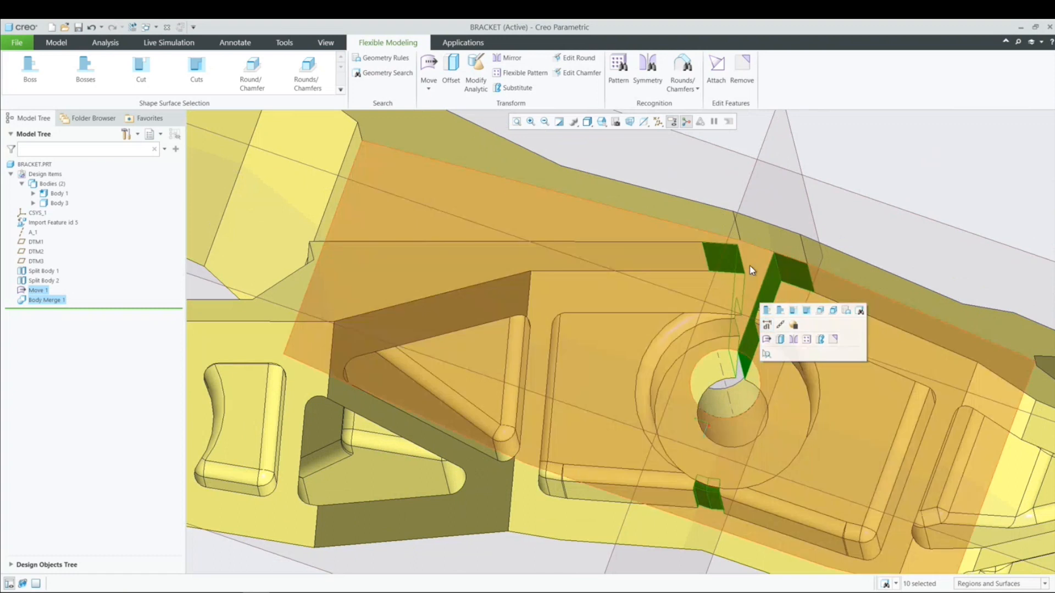
{"action": "left_click", "coordinate": [742, 67]}
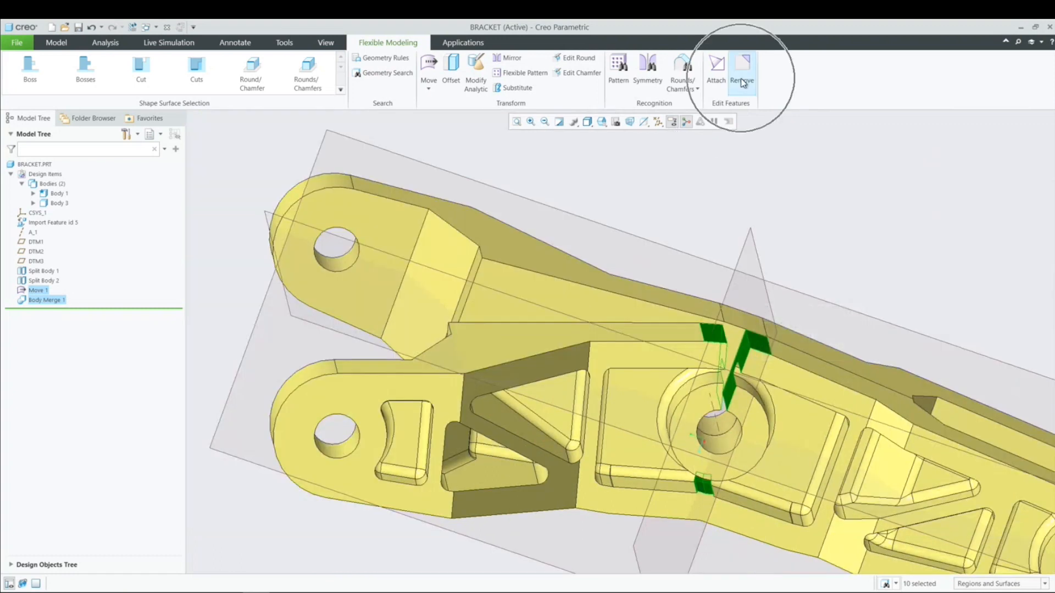
{"action": "left_click", "coordinate": [742, 69]}
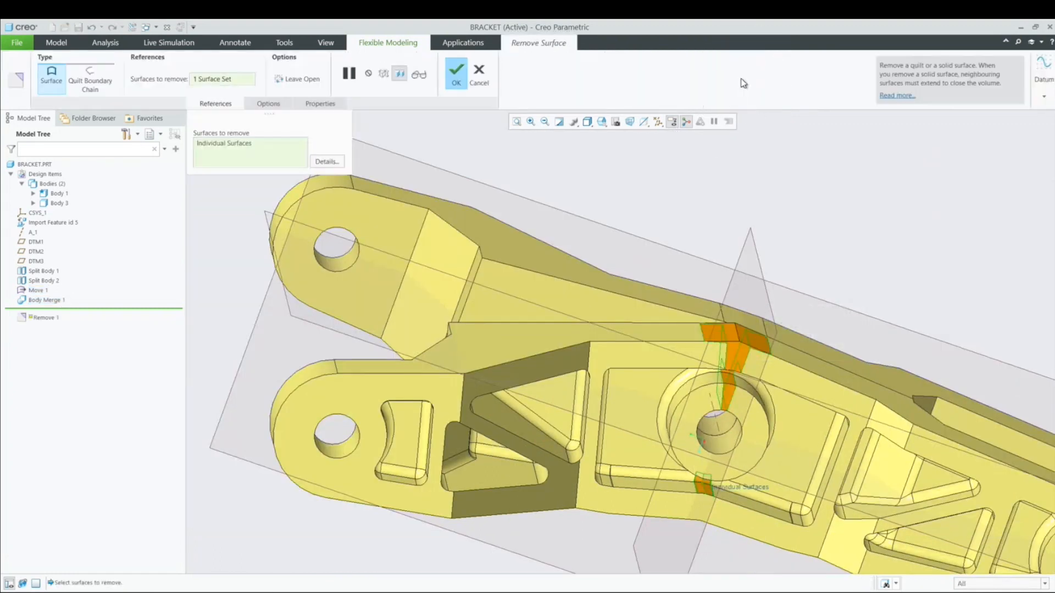